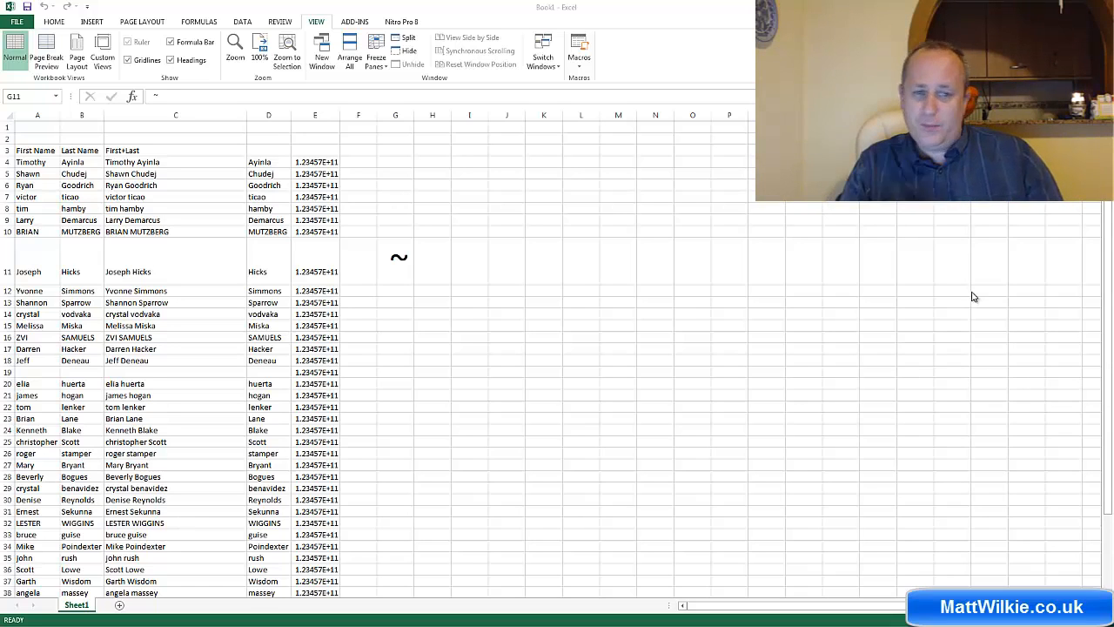
{"action": "mouse_move", "coordinate": [329, 310]}
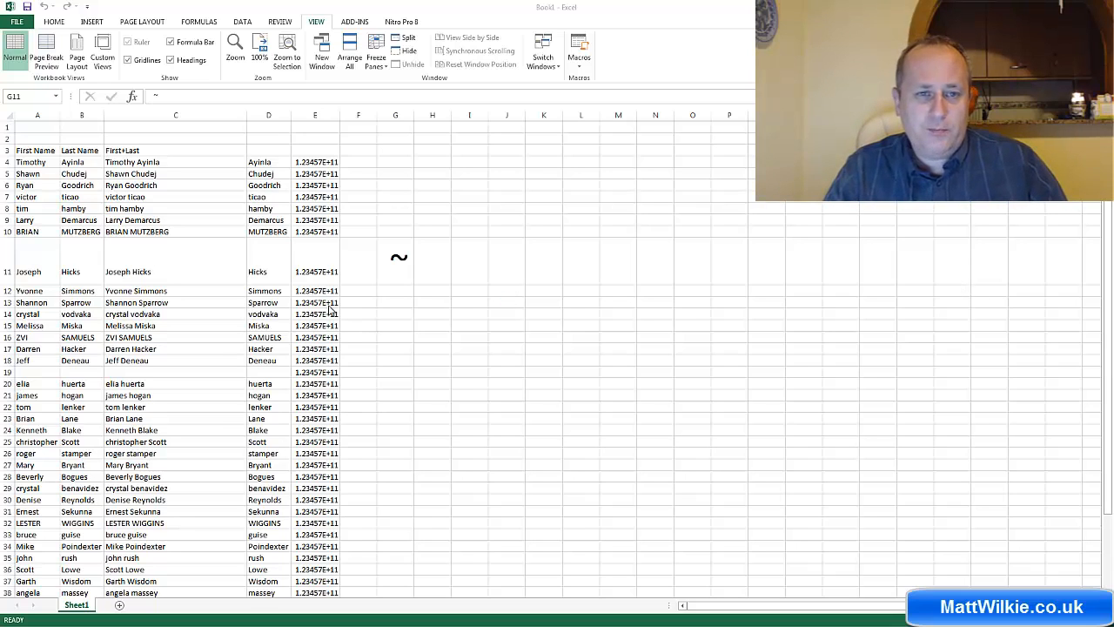
Turn on Show Formulas and inspect the CONCATENATE formulas in C and 12-digit numbers in E
{"action": "left_click", "coordinate": [395, 260]}
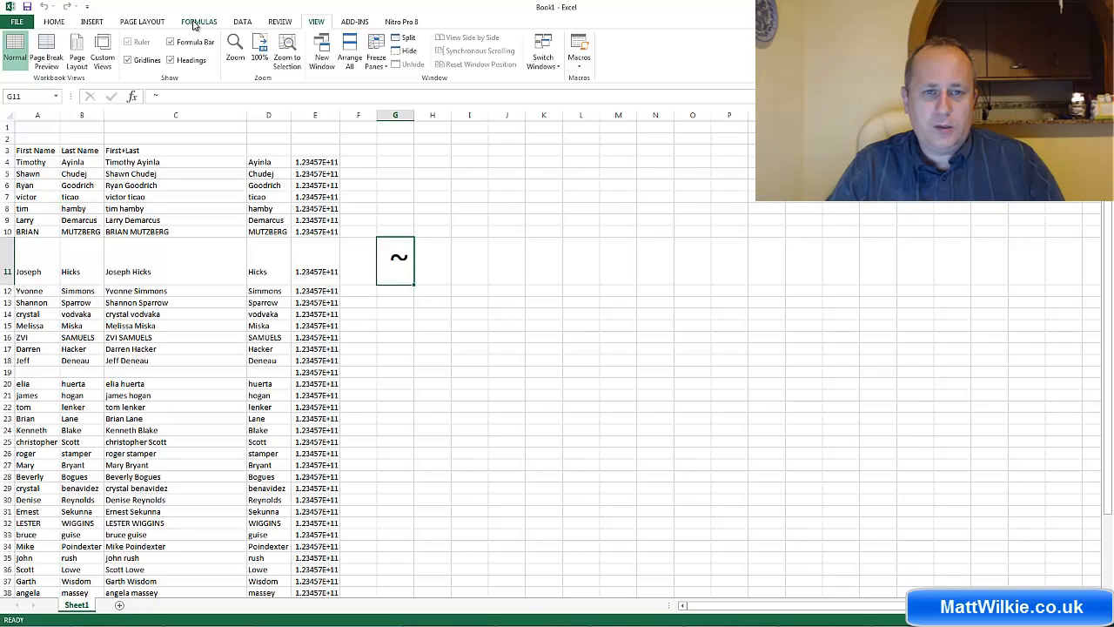
{"action": "left_click", "coordinate": [199, 21]}
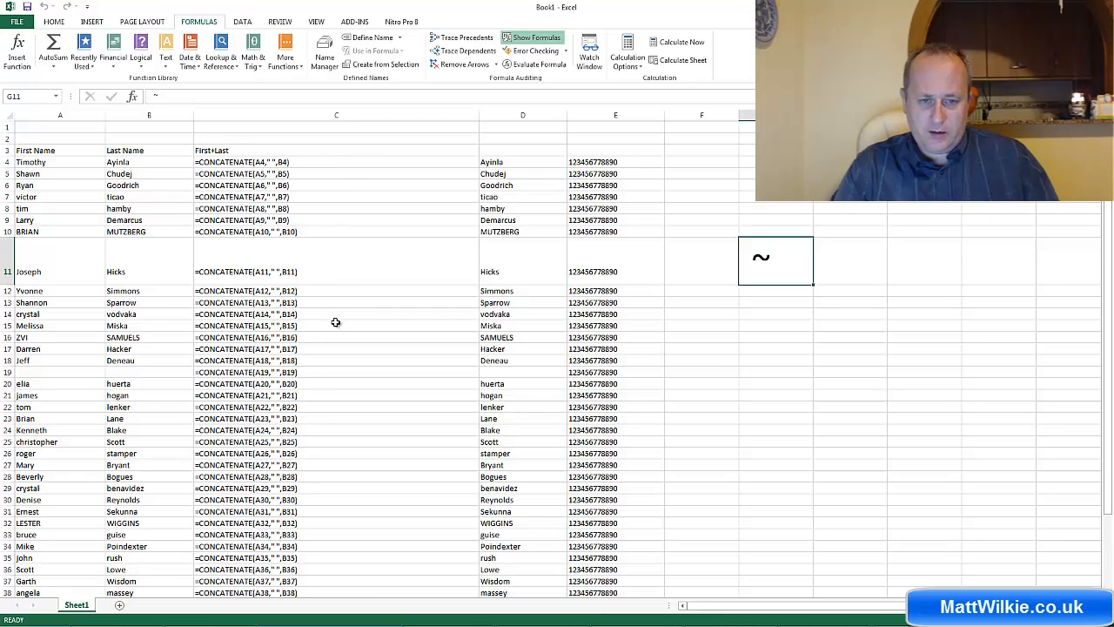
{"action": "left_click", "coordinate": [336, 162]}
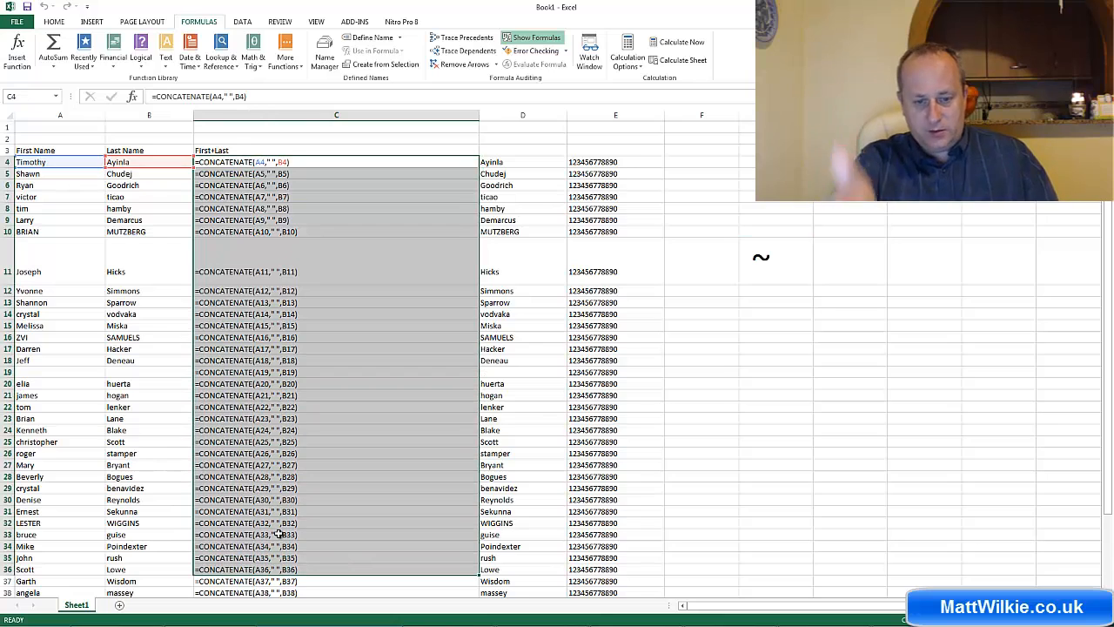
{"action": "left_click", "coordinate": [615, 337]}
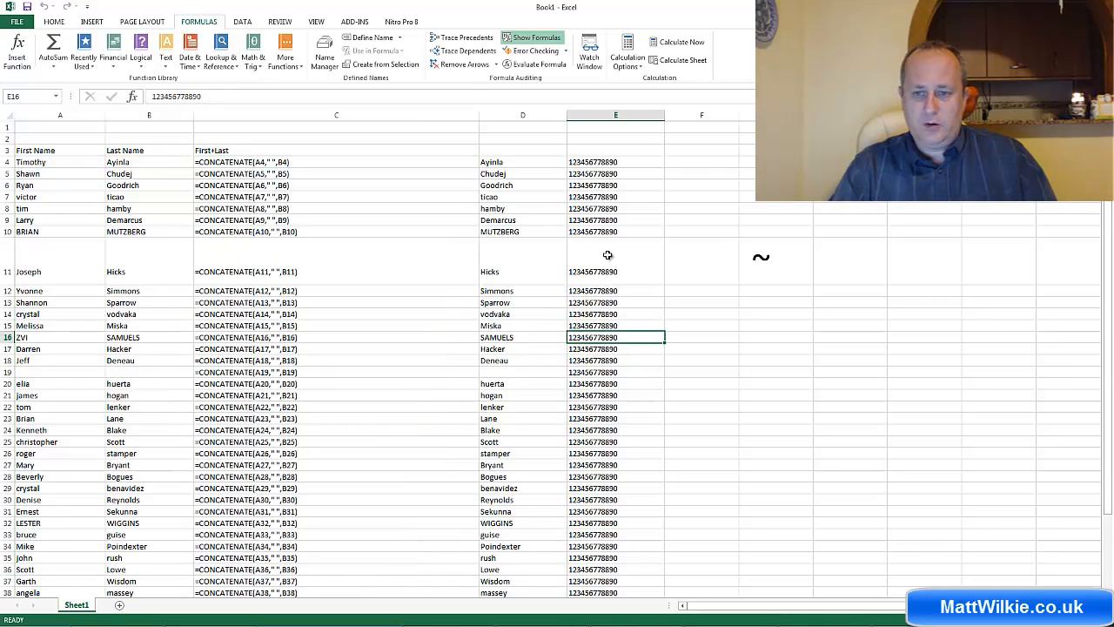
{"action": "left_click", "coordinate": [701, 162]}
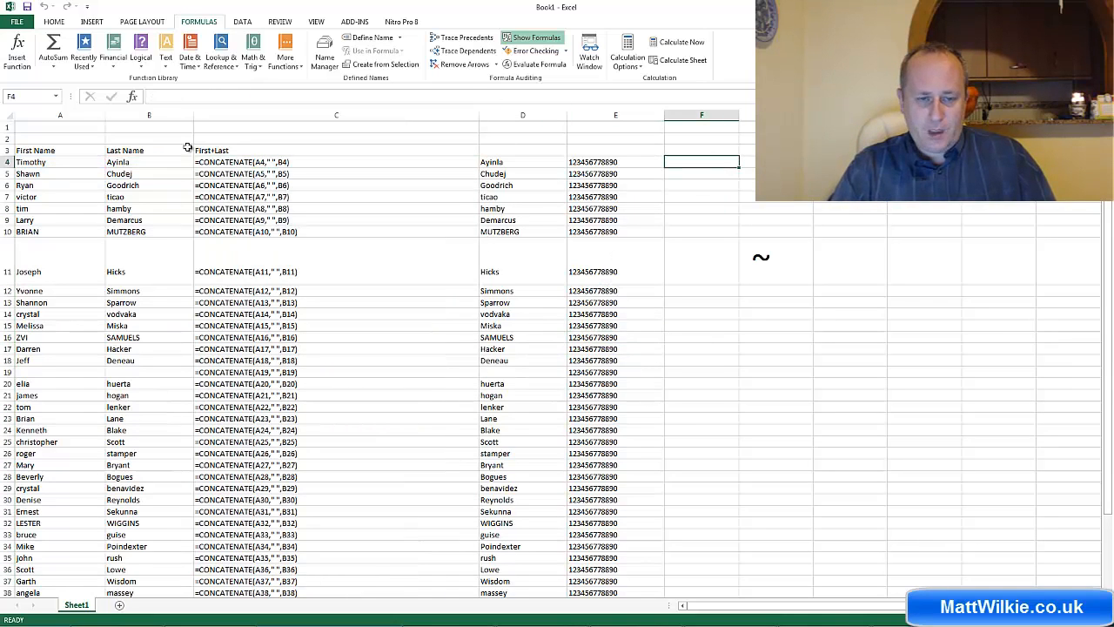
Turn off Show Formulas so column C shows full names and E shows scientific notation
{"action": "left_click", "coordinate": [534, 37]}
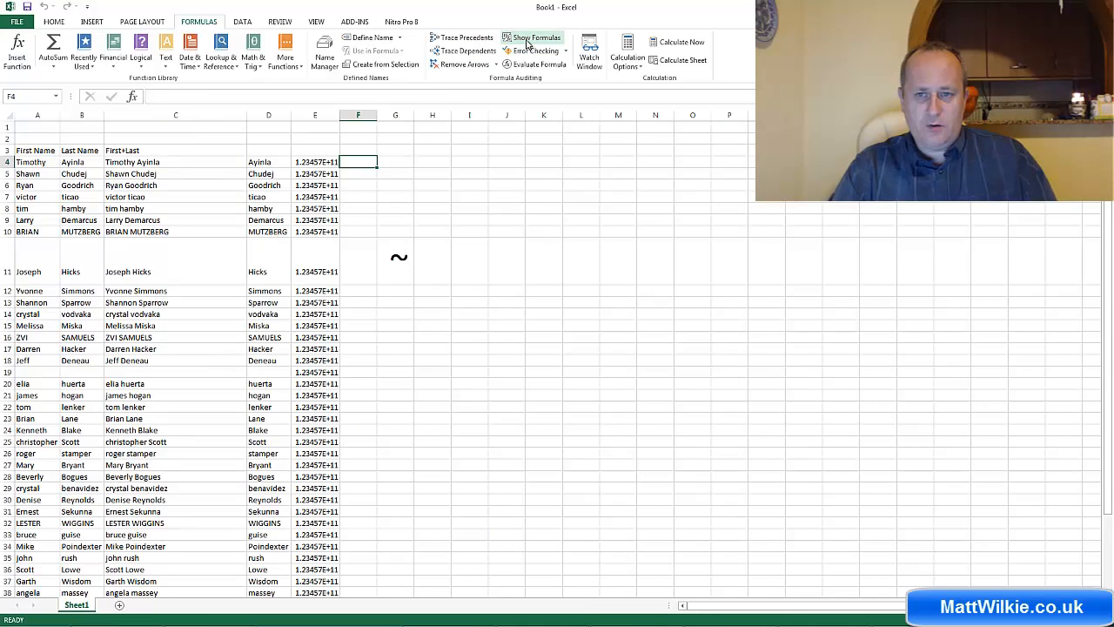
{"action": "mouse_move", "coordinate": [393, 427]}
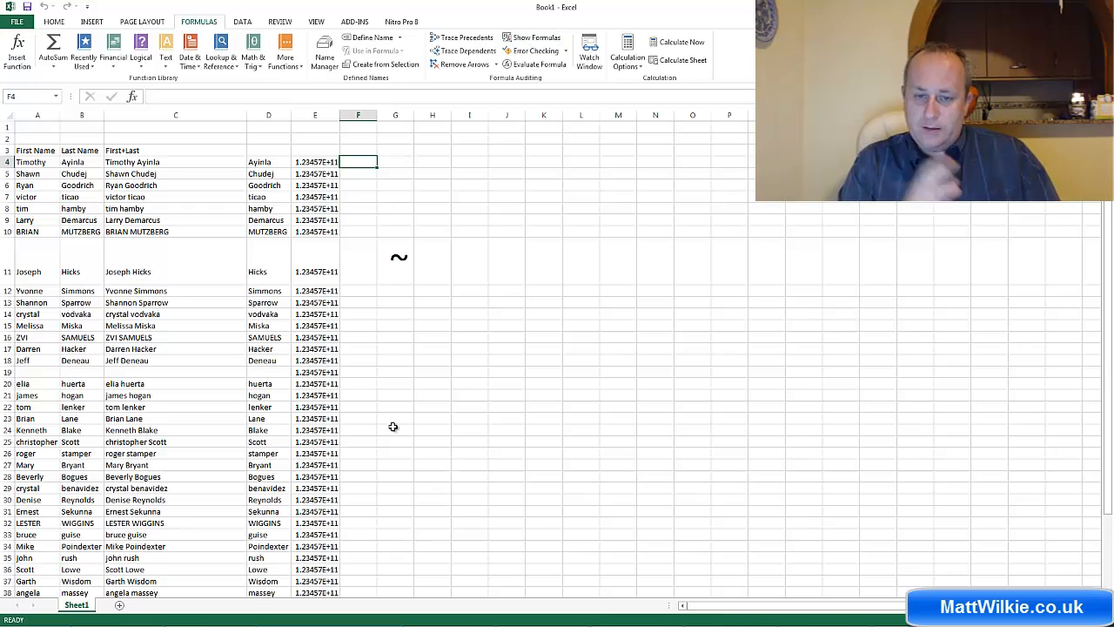
{"action": "left_click", "coordinate": [395, 264]}
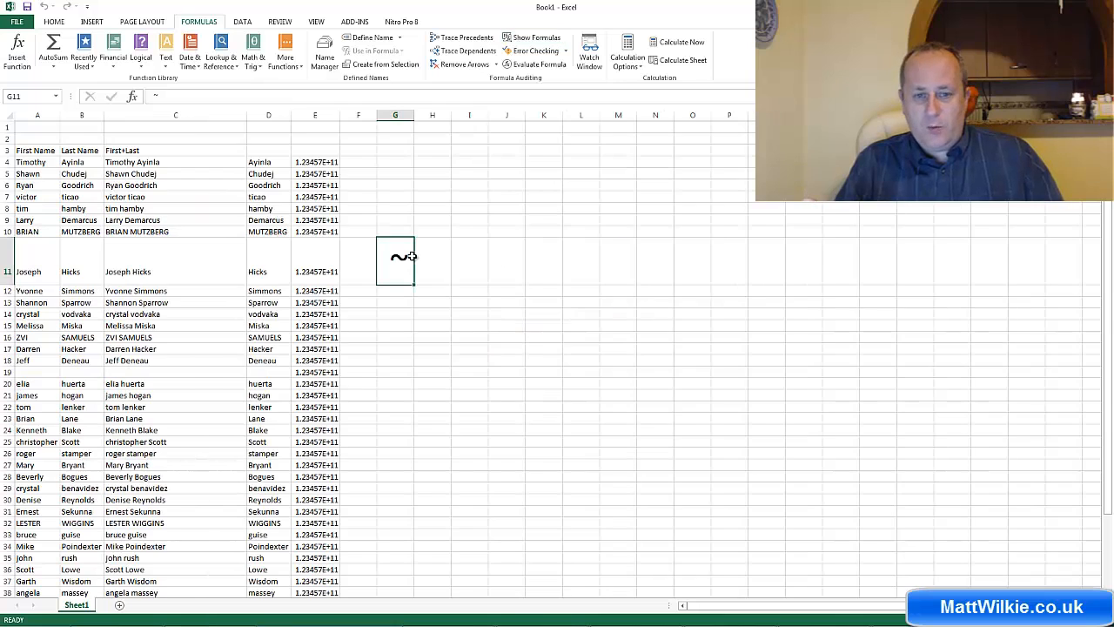
{"action": "left_click", "coordinate": [315, 219]}
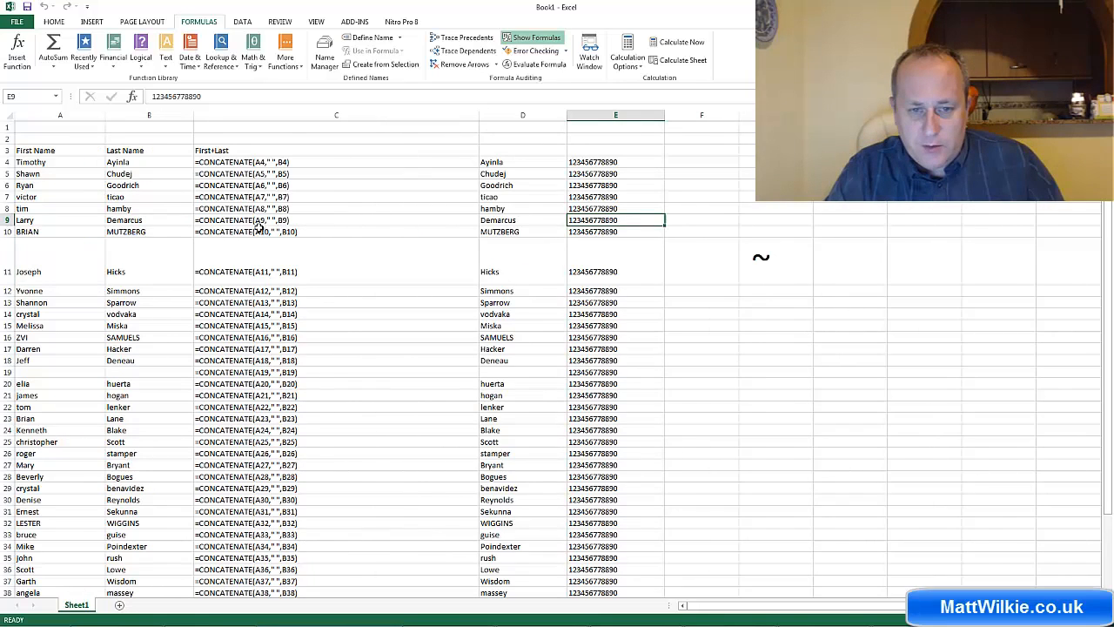
{"action": "mouse_move", "coordinate": [277, 224]}
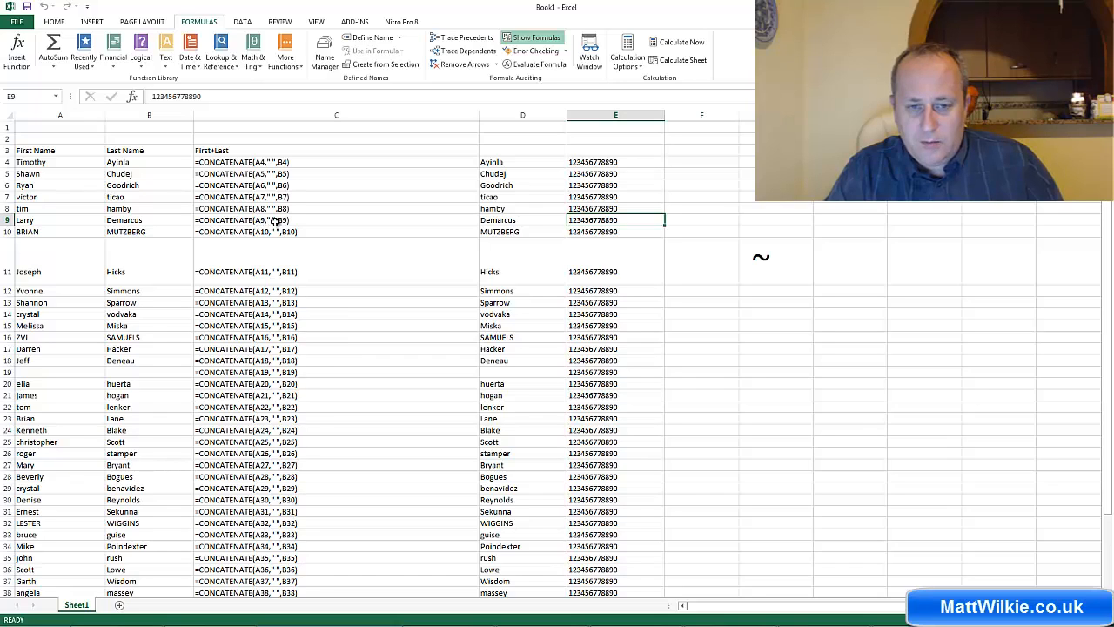
{"action": "mouse_move", "coordinate": [369, 214]}
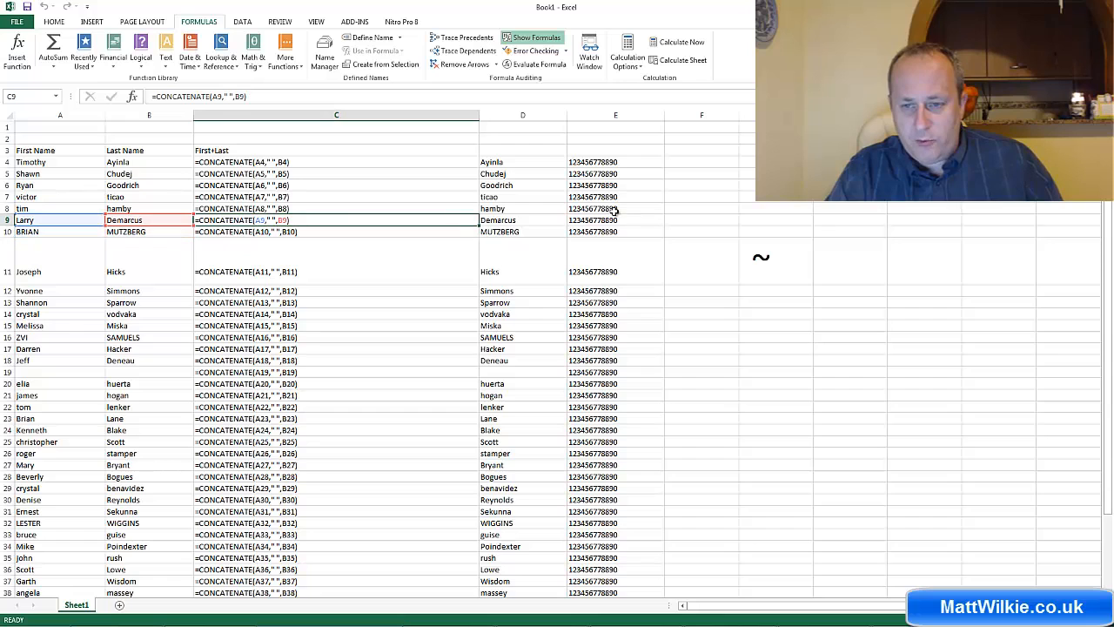
{"action": "left_click", "coordinate": [532, 37]}
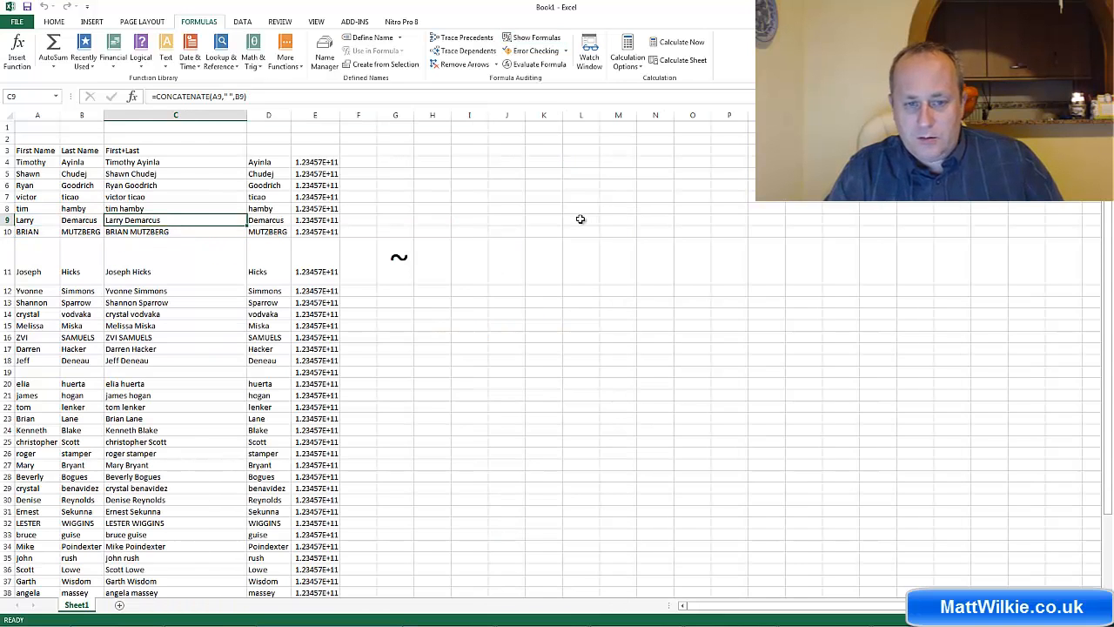
{"action": "left_click", "coordinate": [537, 38]}
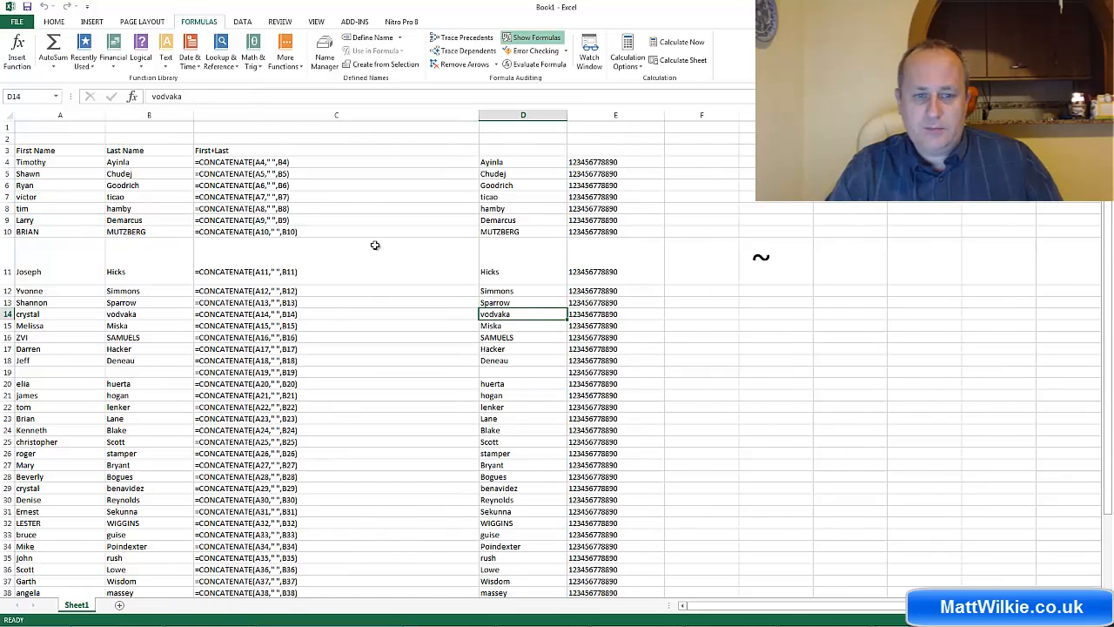
{"action": "mouse_move", "coordinate": [355, 216]}
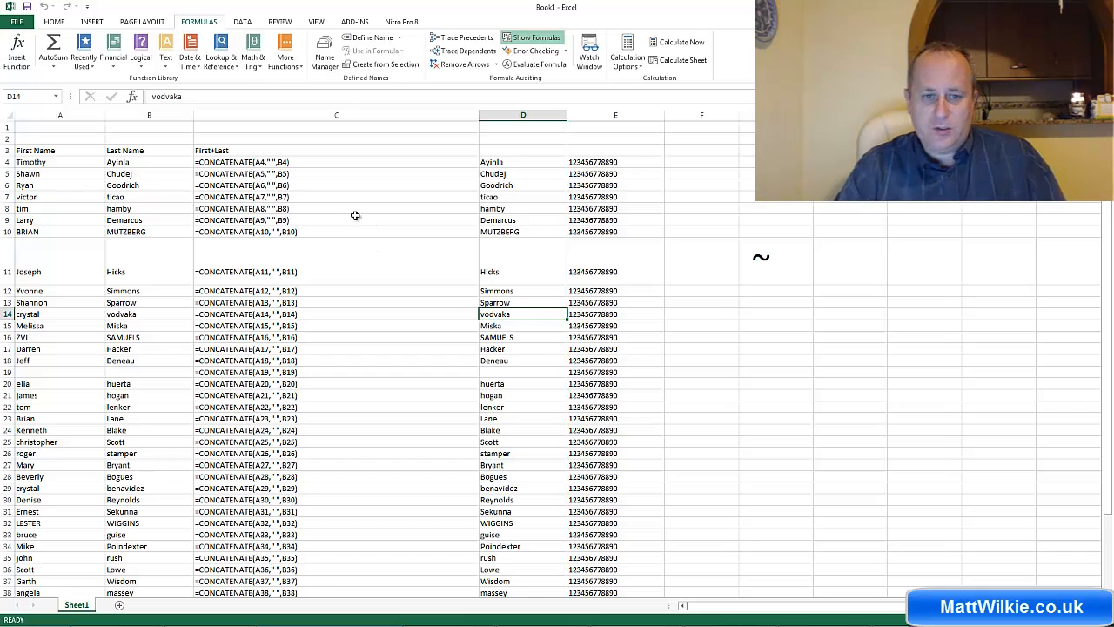
{"action": "left_click", "coordinate": [616, 219]}
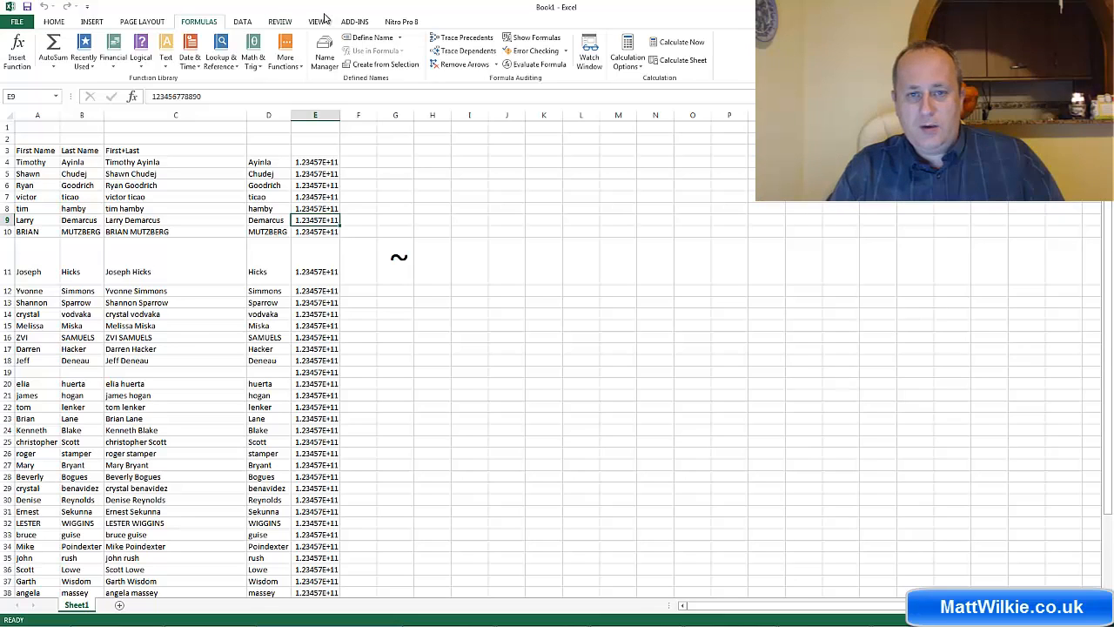
{"action": "left_click", "coordinate": [316, 22]}
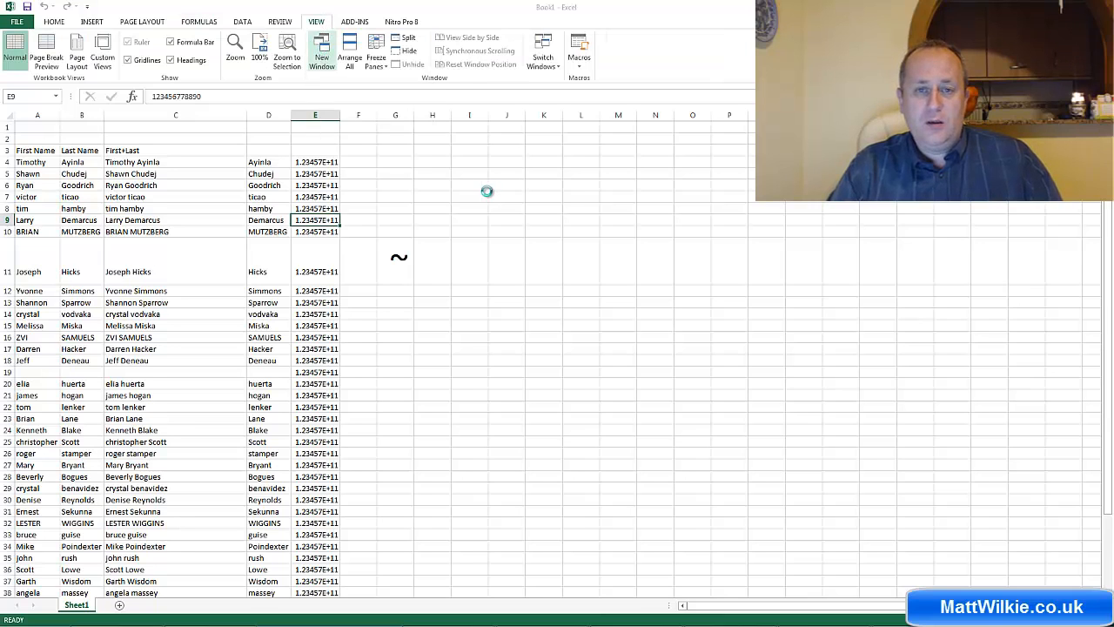
Open a second window of the workbook, Book1:2, from the View tab
{"action": "left_click", "coordinate": [53, 21]}
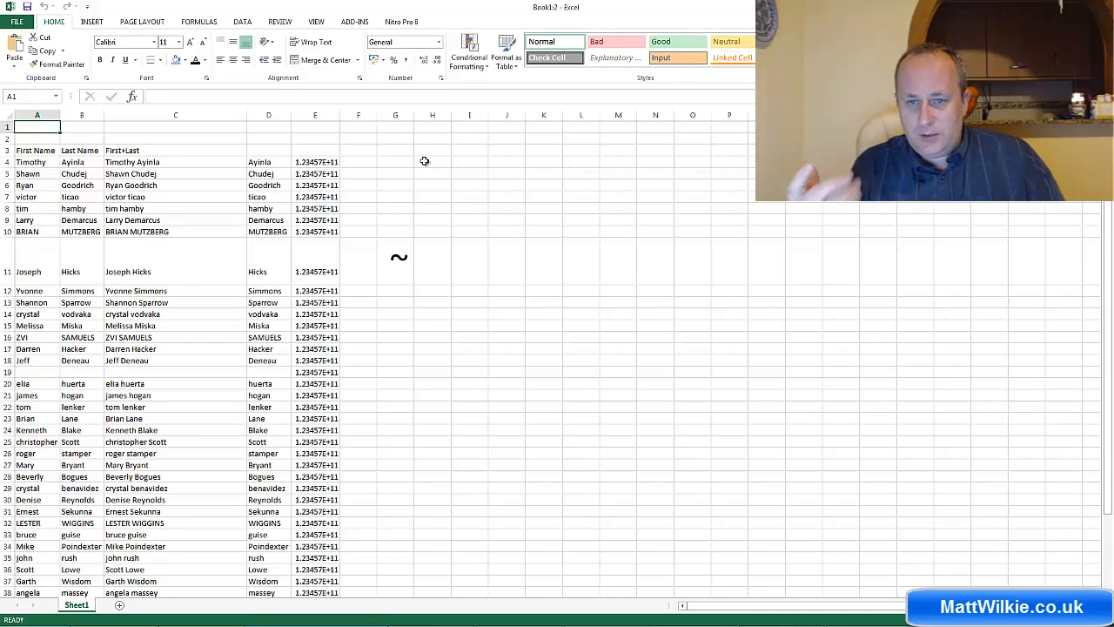
{"action": "left_click", "coordinate": [316, 22]}
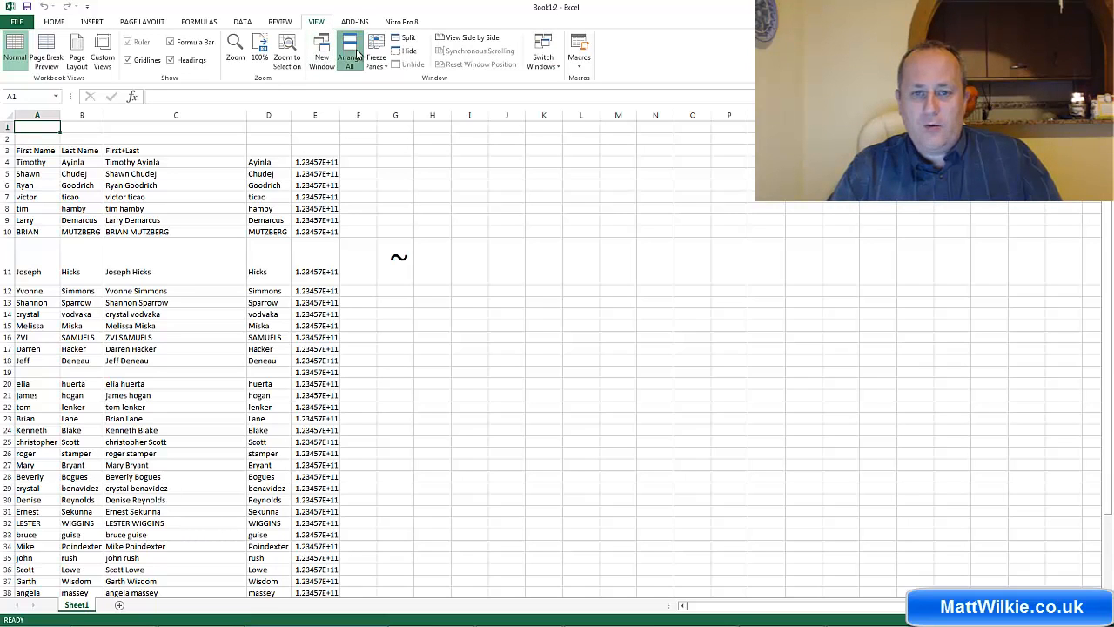
Arrange both workbook windows Tiled and activate the left window
{"action": "left_click", "coordinate": [349, 50]}
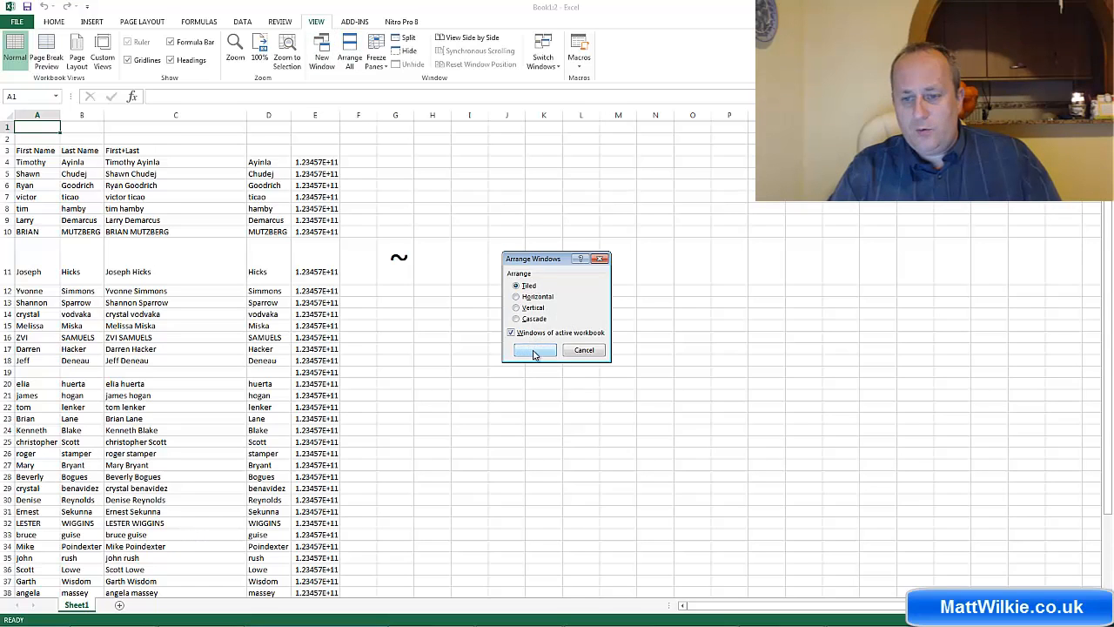
{"action": "left_click", "coordinate": [535, 349]}
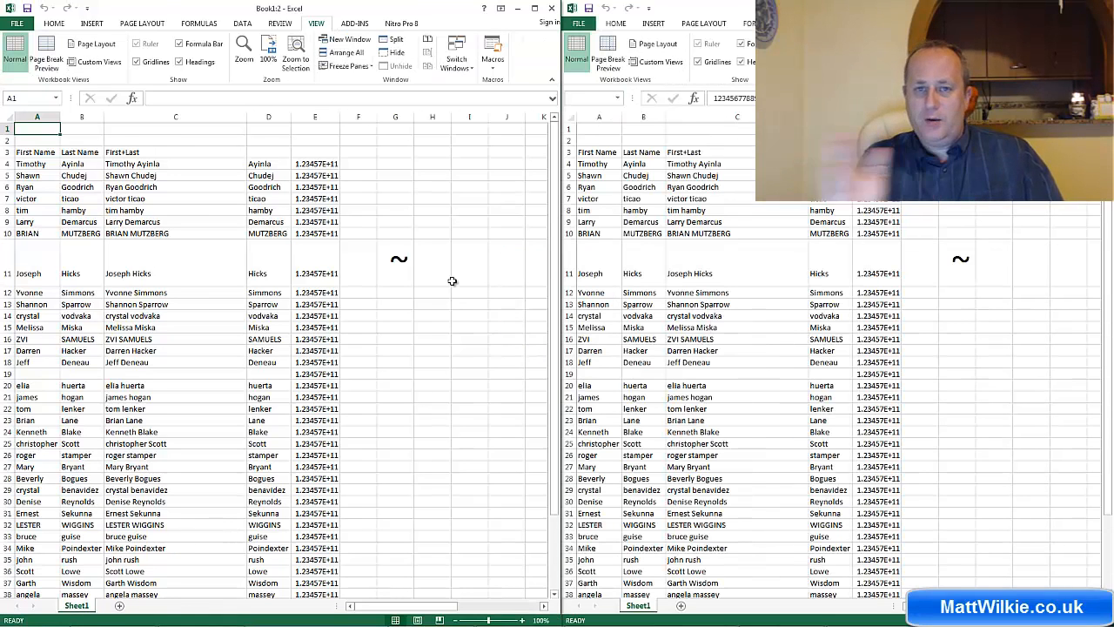
{"action": "left_click", "coordinate": [432, 262]}
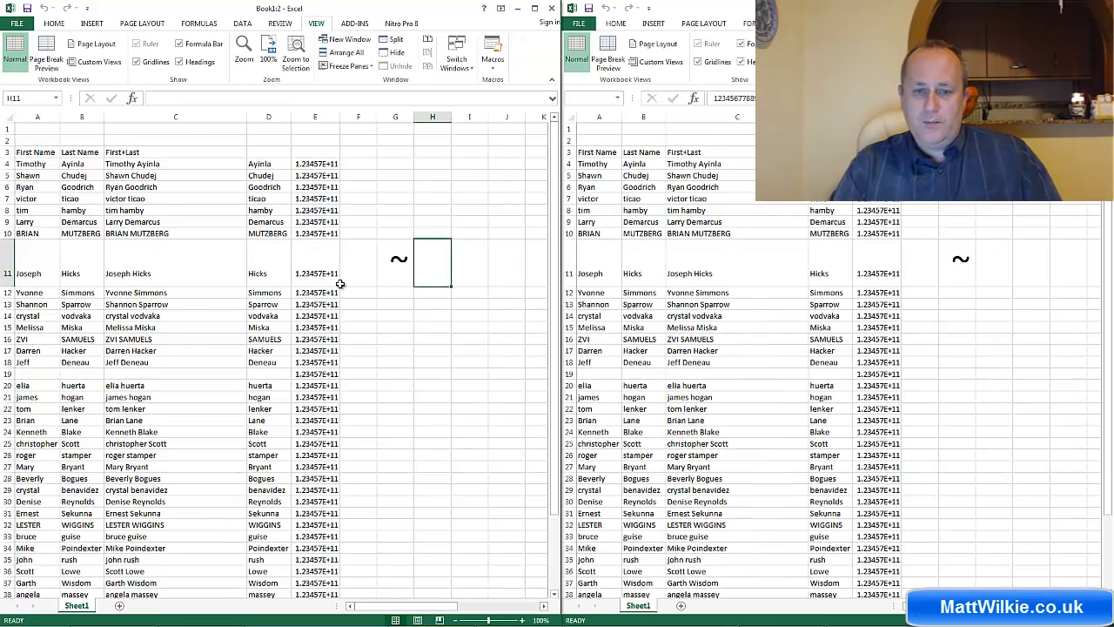